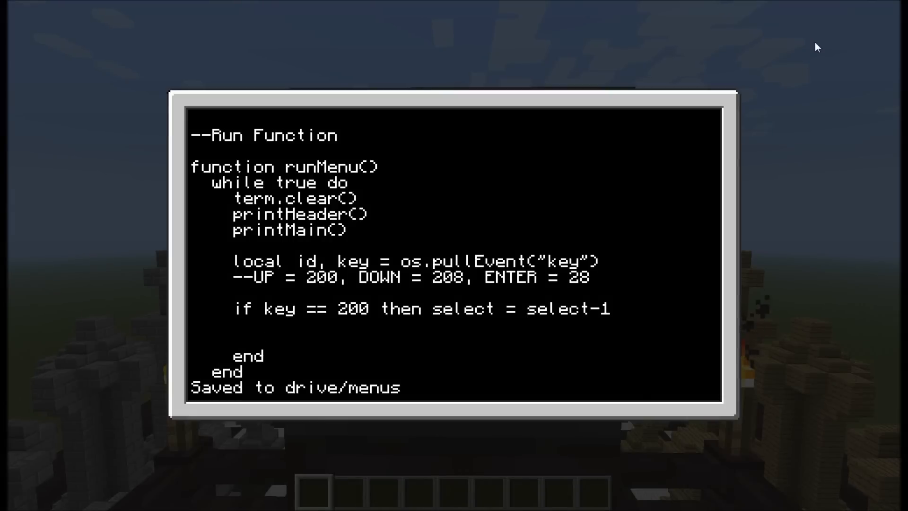
- Add 'elseif key == 208 then select = select+1' under the up-key branch in runMenu
text(elseif)
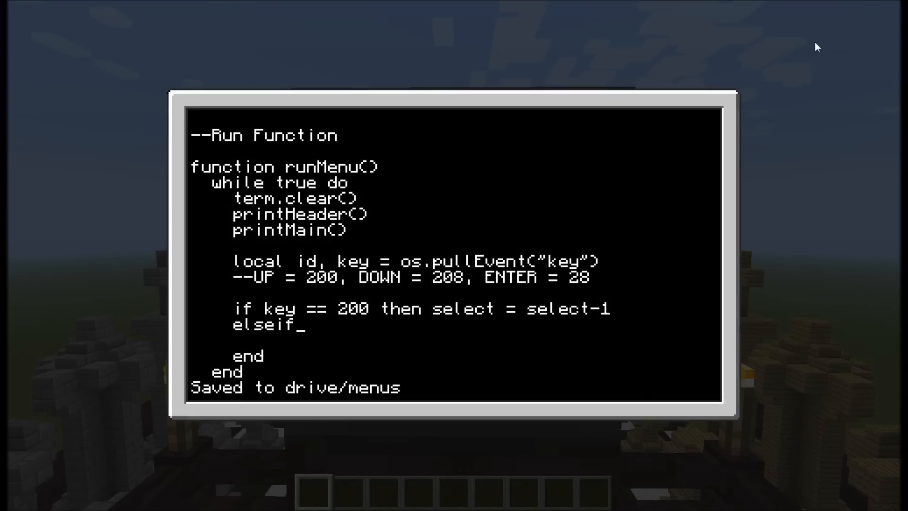
text(key == 20)
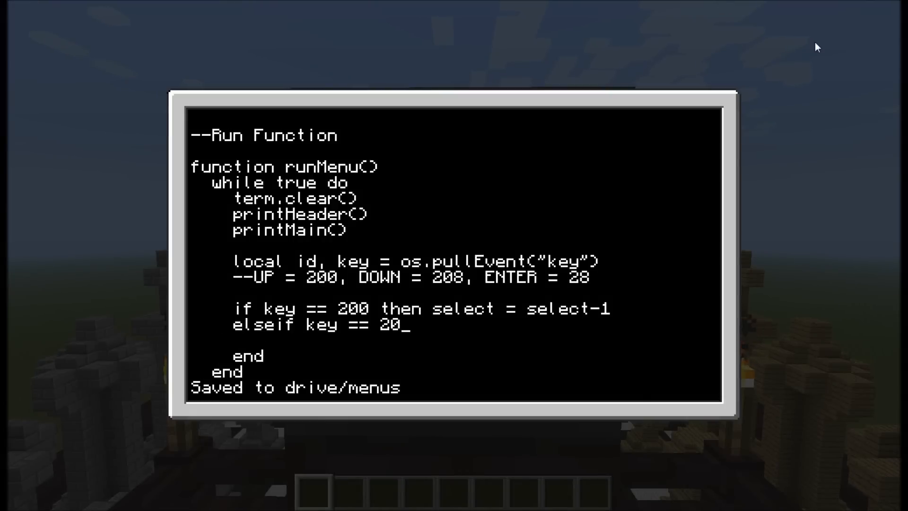
text(8 then s)
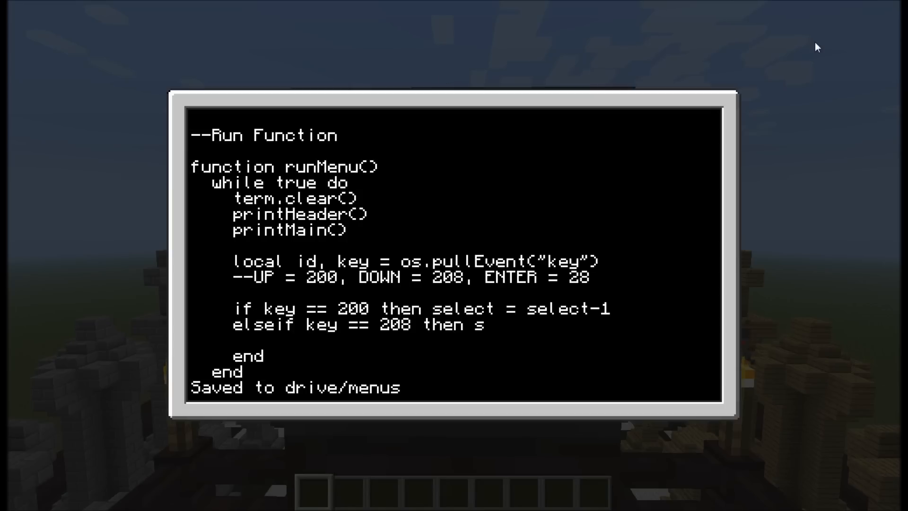
text(elect = select)
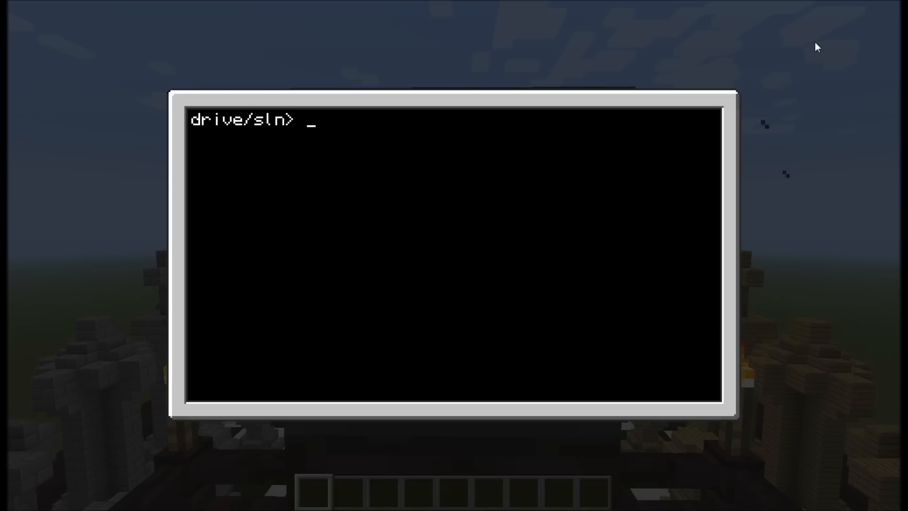
- List the directory and change into the drive folder before editing menus
text(ls)
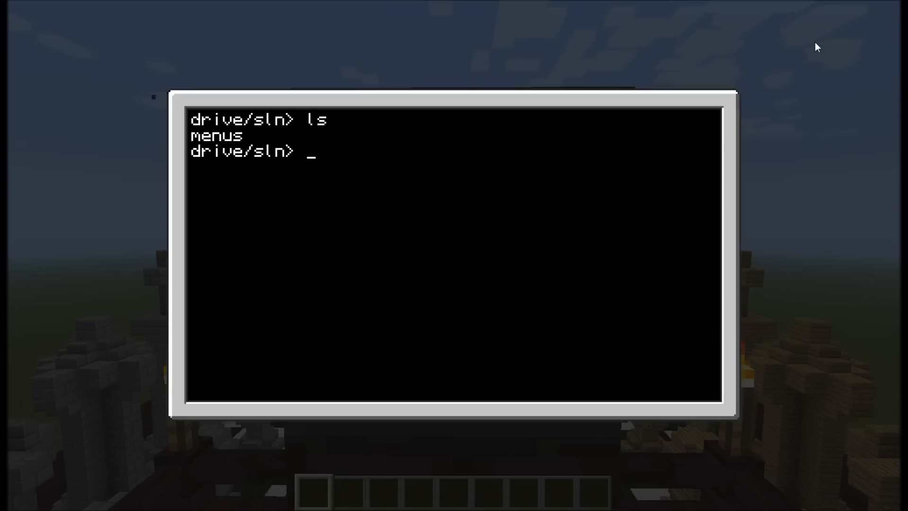
text(cd)
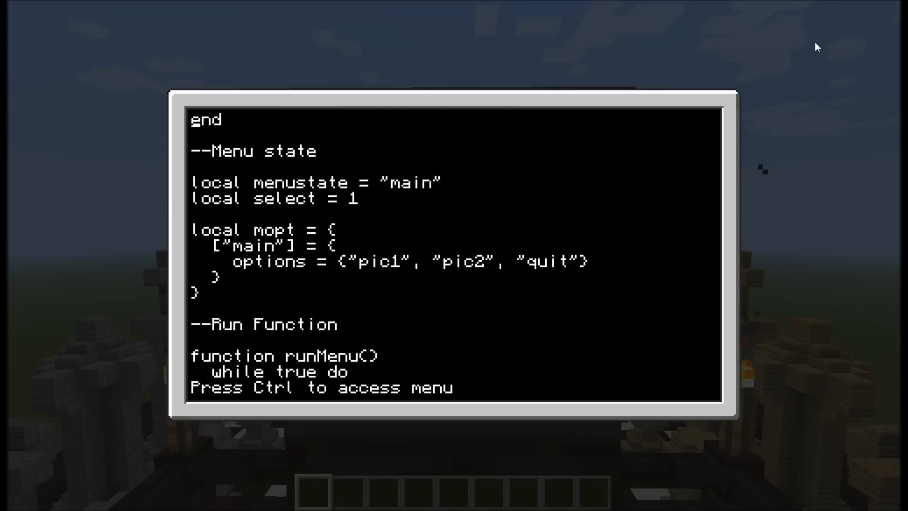
- Add printCentered("---------") marker line in drawMain, dropping the hard-coded 9
scroll(up, 3)
text(printC)
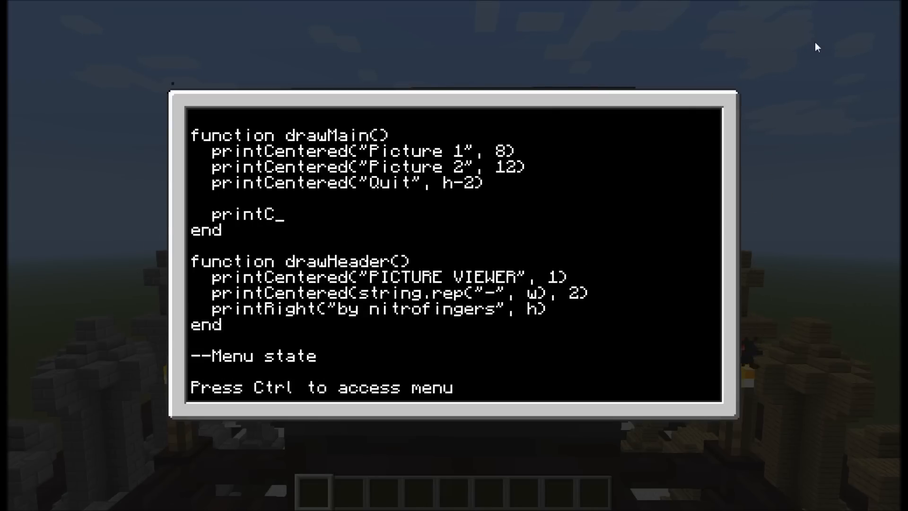
text(entered("---------",)
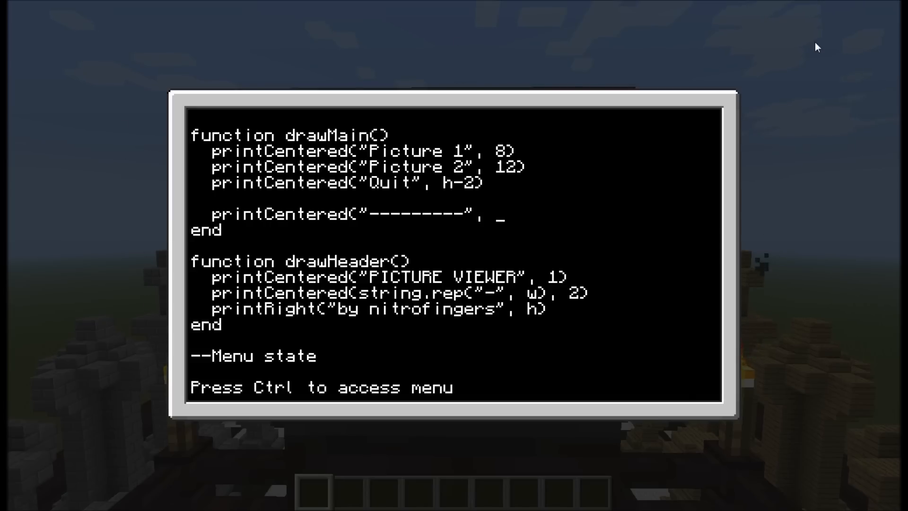
text(9)
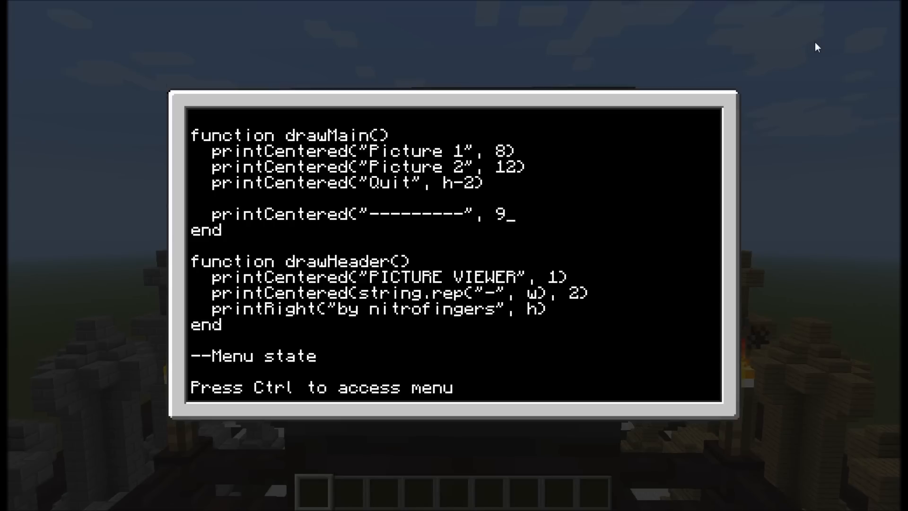
key(BackSpace)
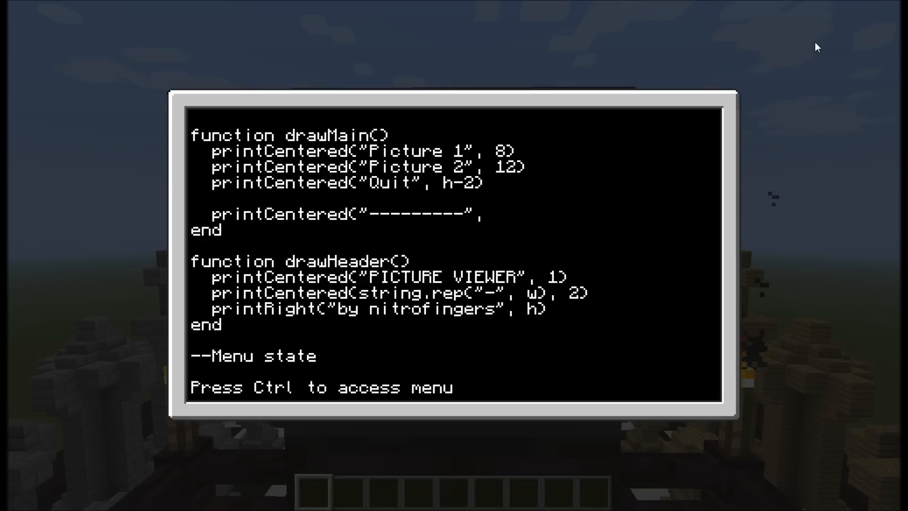
- Declare local ypos = 9, set it by select in if/elseif, and pass ypos to the marker
text(local y)
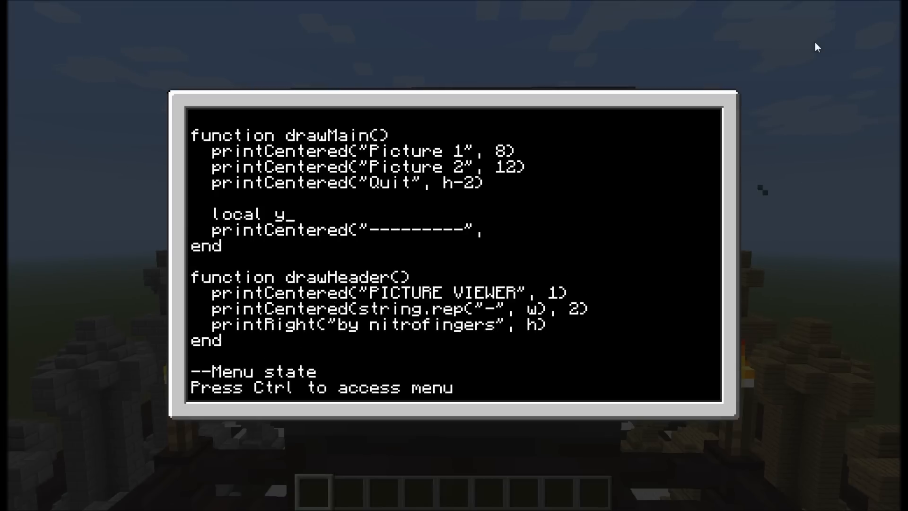
text(pos = 9)
text(if select == 2 then ypos = 13)
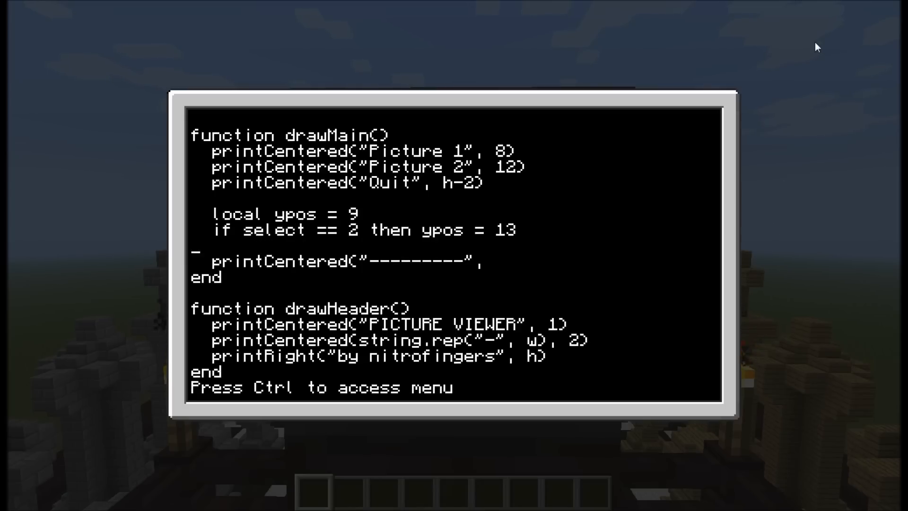
text(elseif select == 3 then ypos = h end)
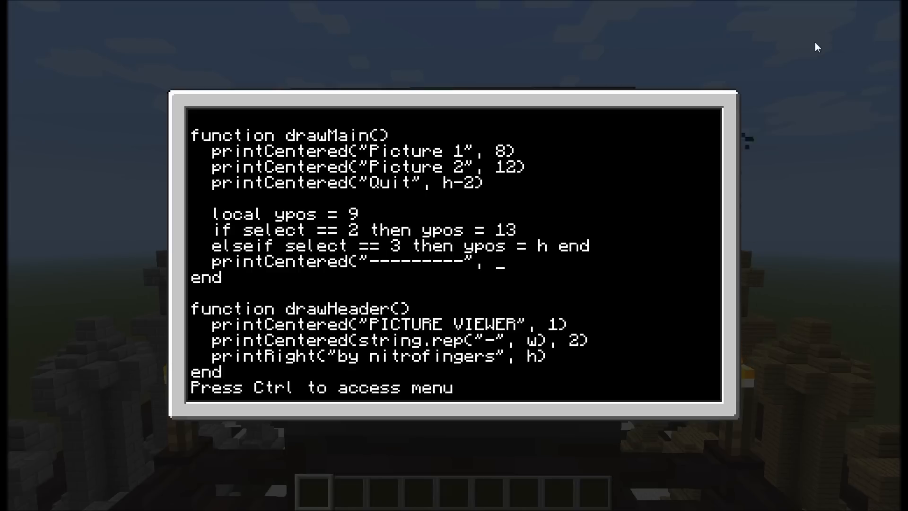
text(ypos))
text(edit)
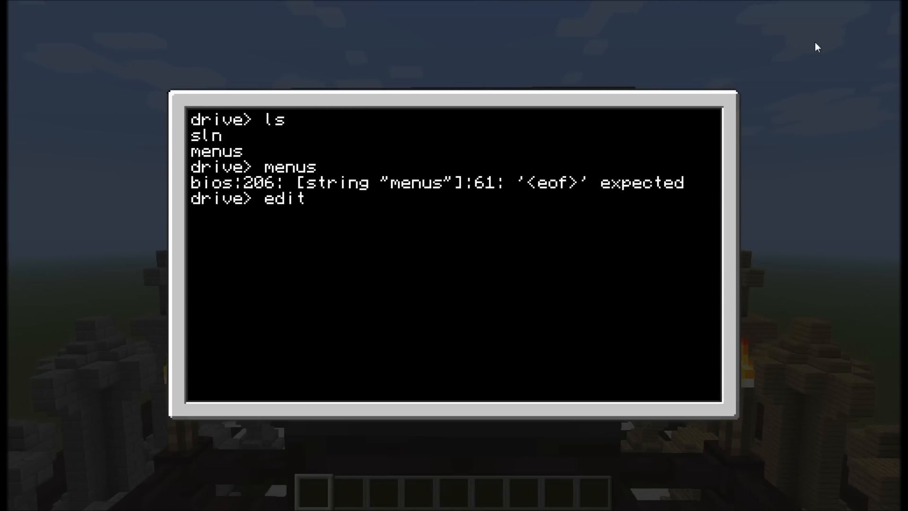
- Reopen menus in the editor and review the marker line now using ypos
text(menus)
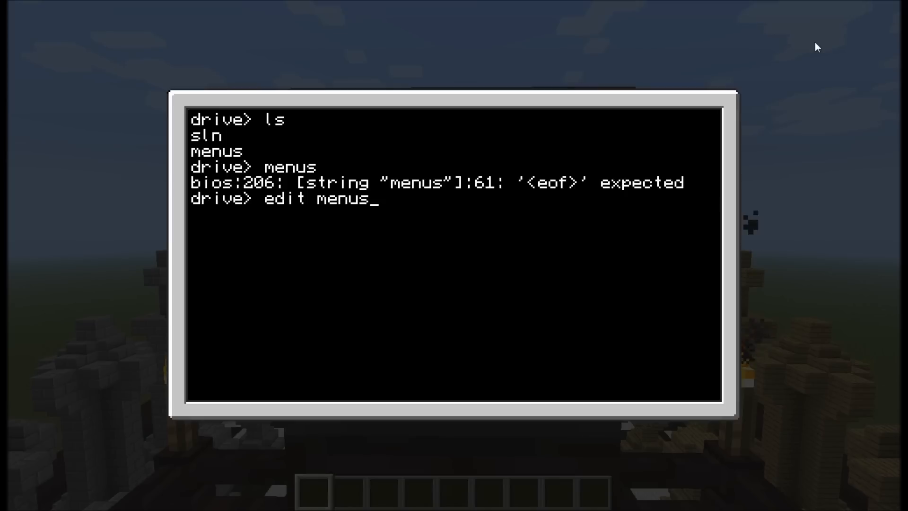
key(enter)
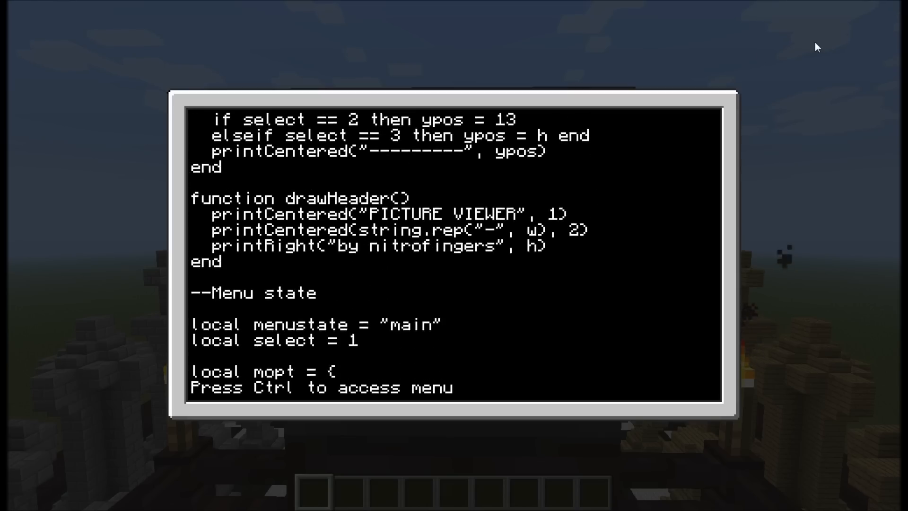
scroll(down, 3)
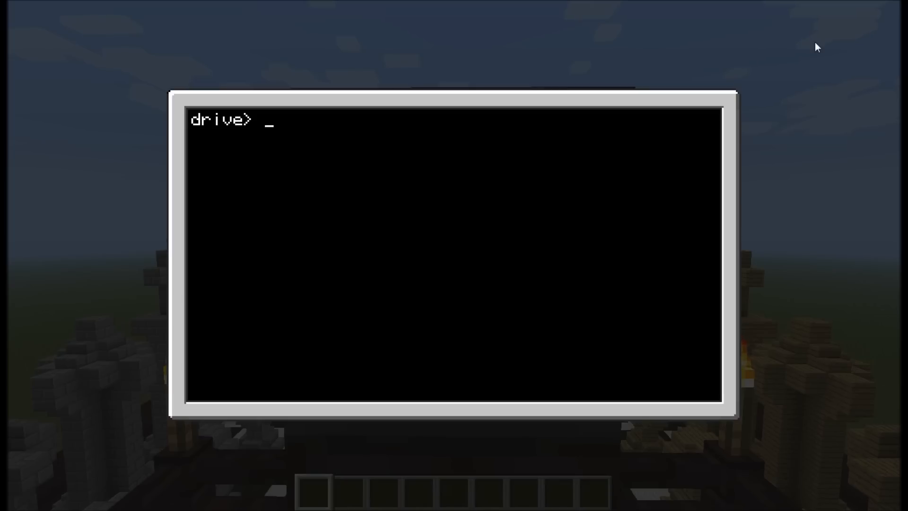
- Add runMenu() at the end of menus and run it, getting the line 50 'attempt to call nil' error
text(menustate)
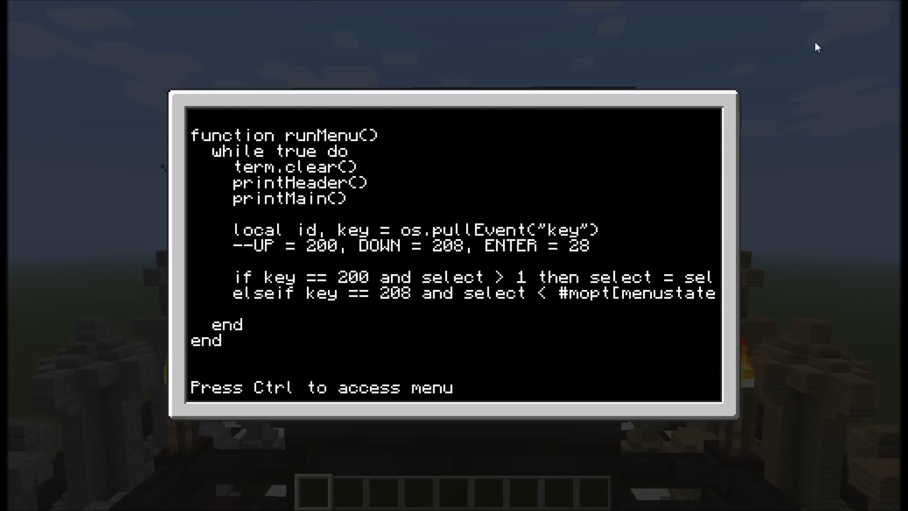
text(runMenu())
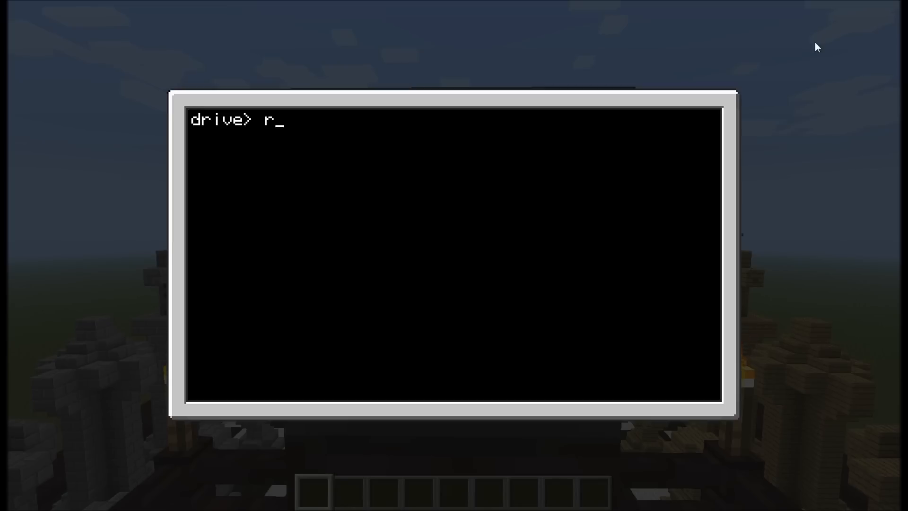
text(un)
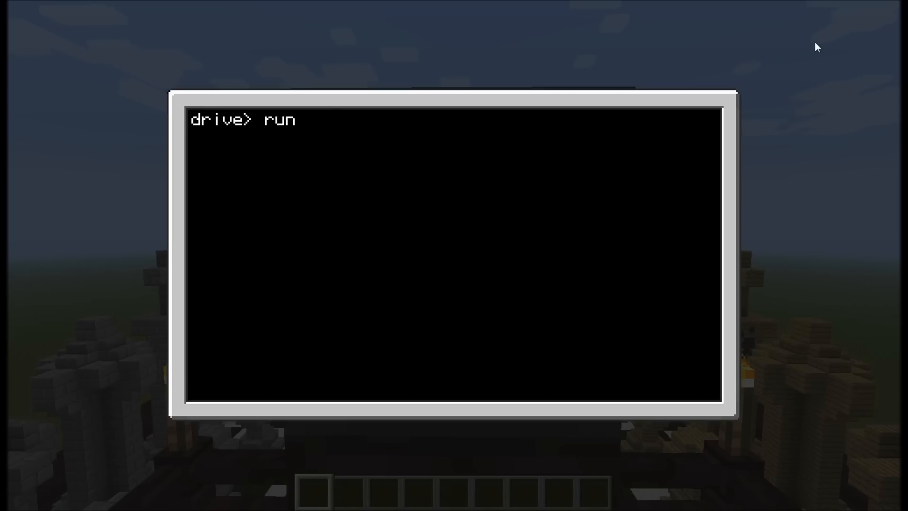
text(ls)
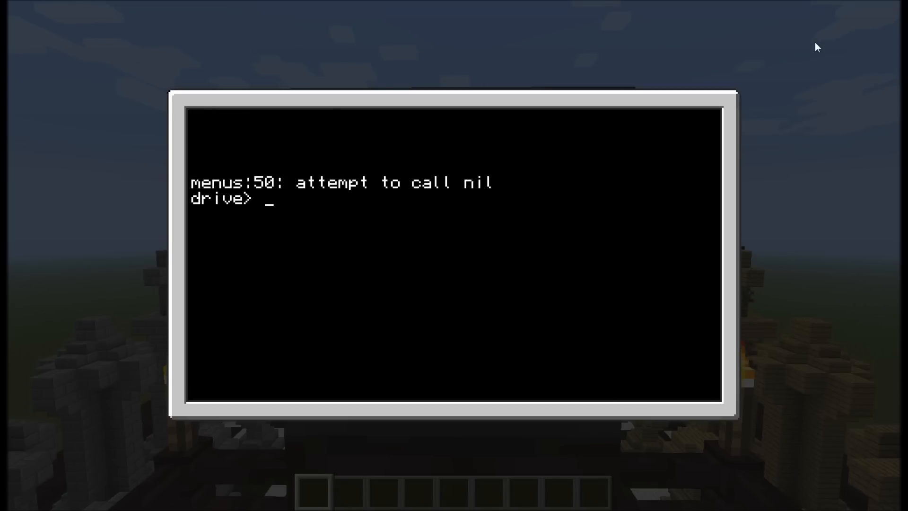
- Edit menus and scroll through drawHeader and the mopt menu-state table
text(edit menus)
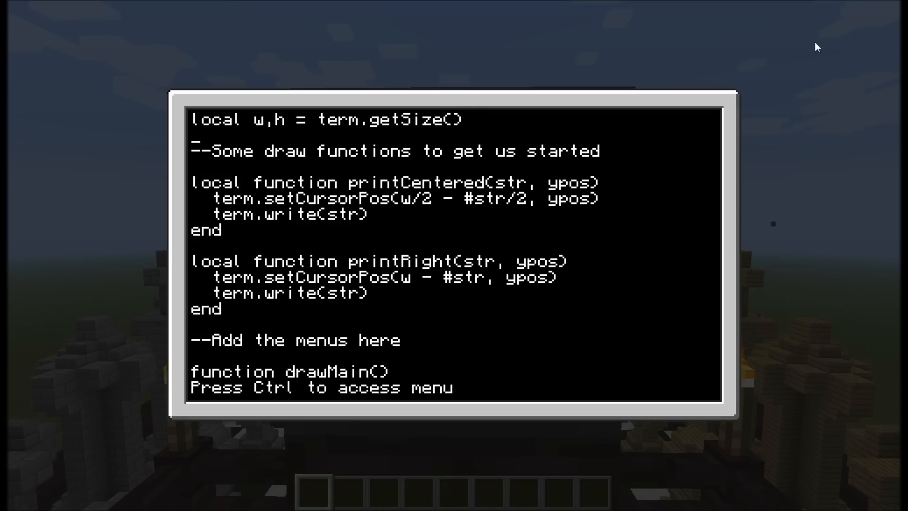
scroll(down, 3)
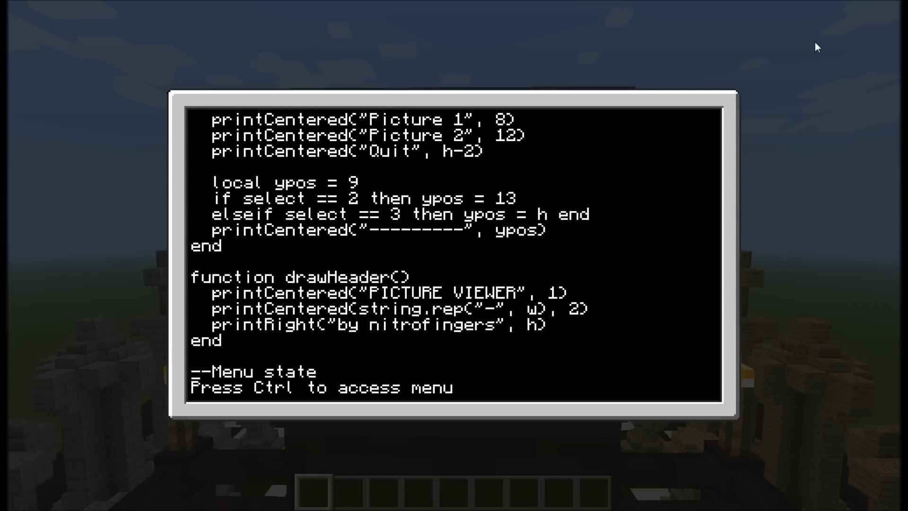
scroll(down, 3)
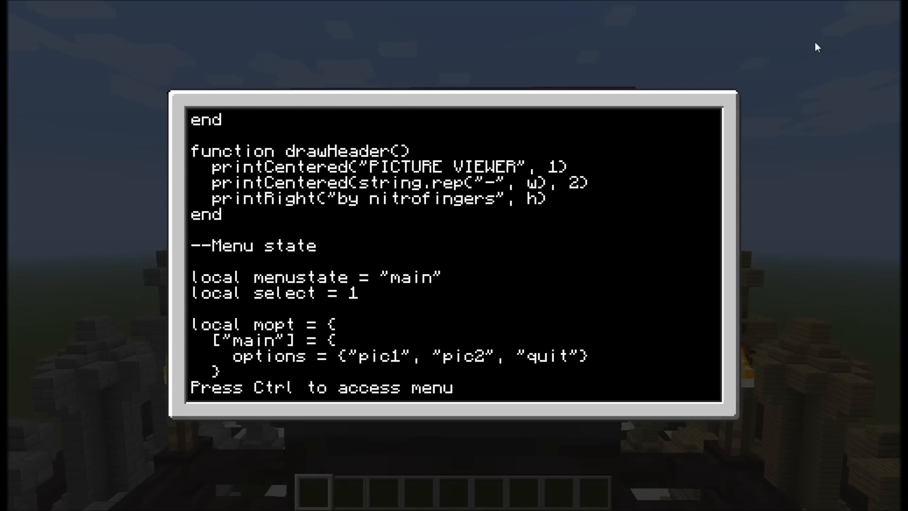
scroll(down, 3)
text(men)
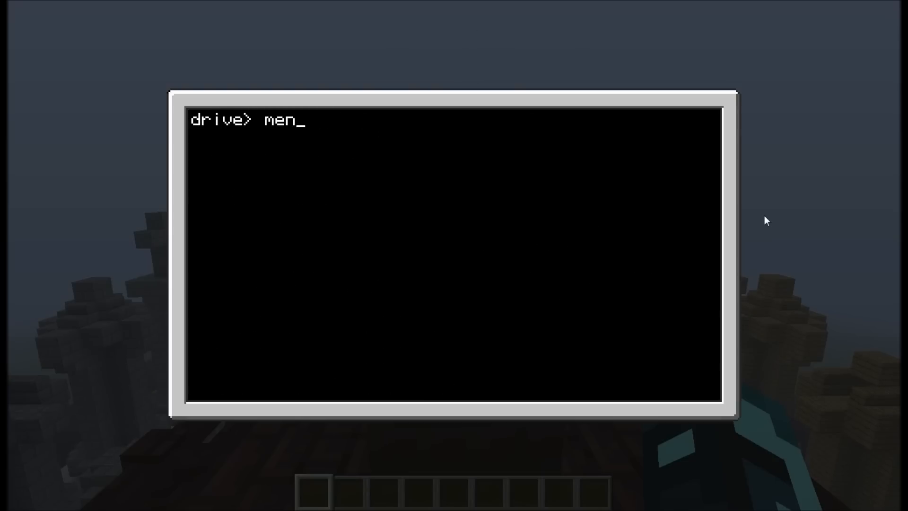
- Launch menus to show the Picture Viewer with Picture 1, Picture 2 and Quit, then stop it
key(enter)
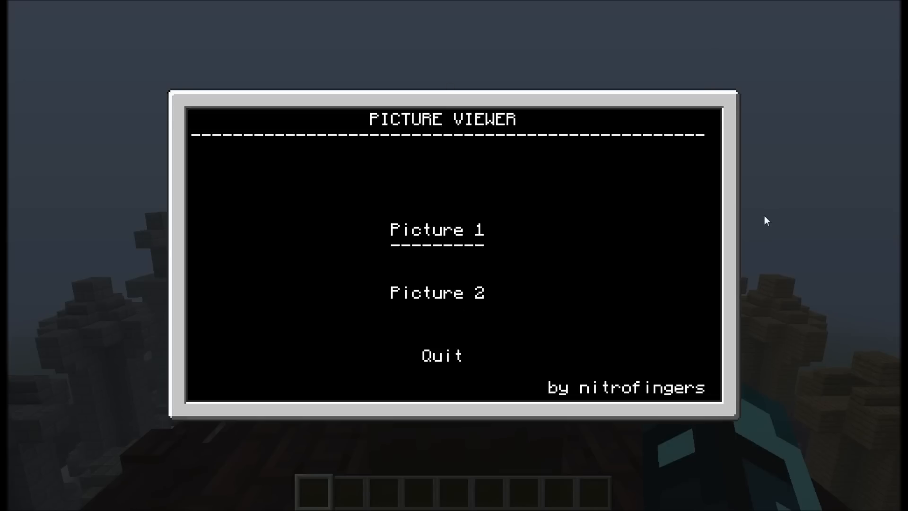
key(Down)
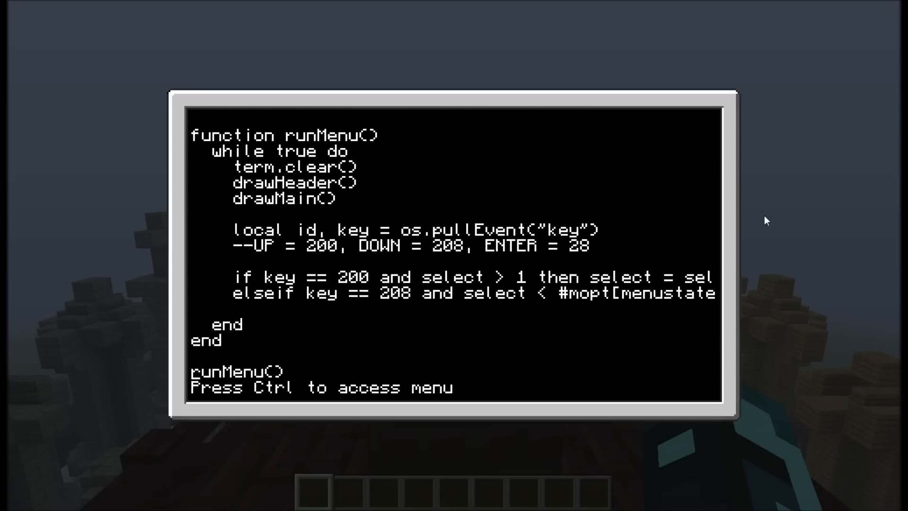
- Add an Enter branch testing mopt[menustate].options[select] against "quit"
text(elseif key == 28 then)
text(end)
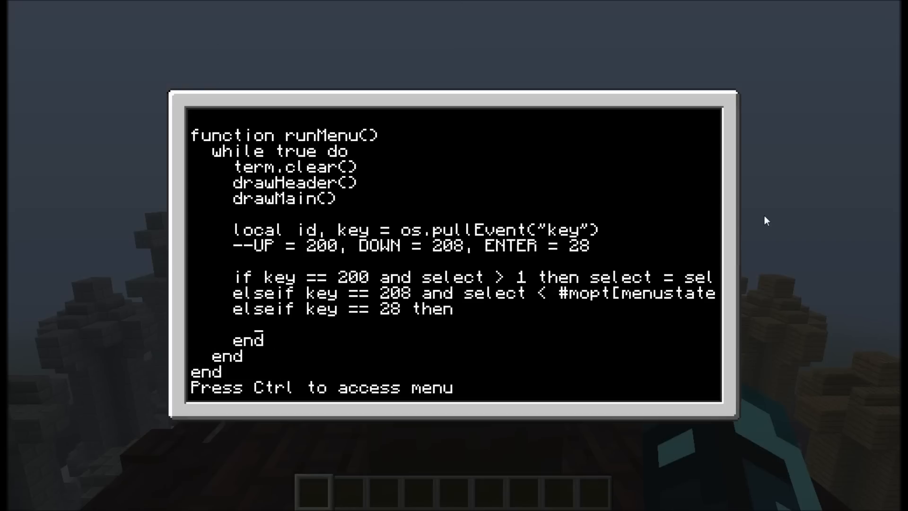
text(if)
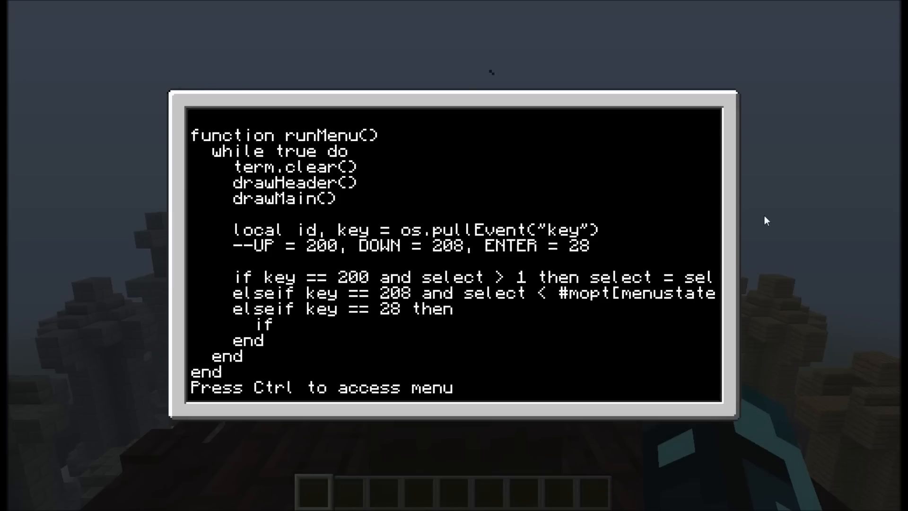
text(#mopt[menus)
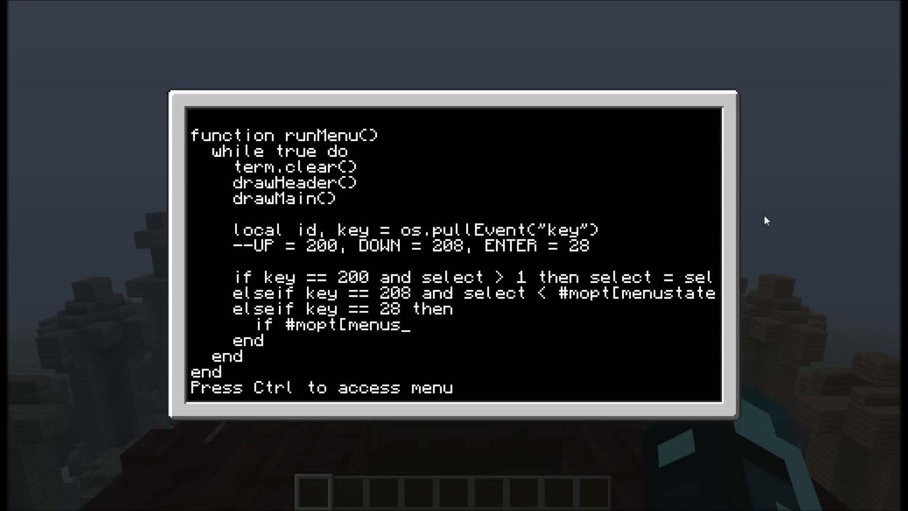
text(tate)
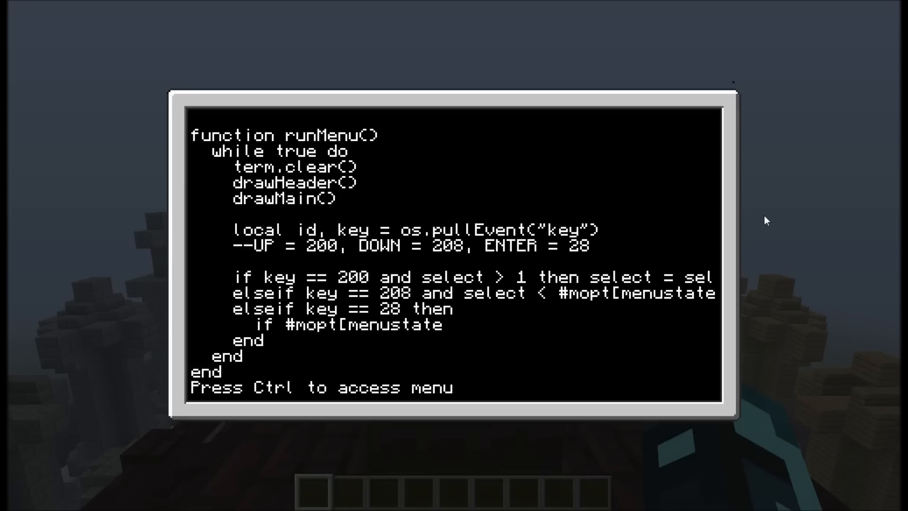
text(].options[)
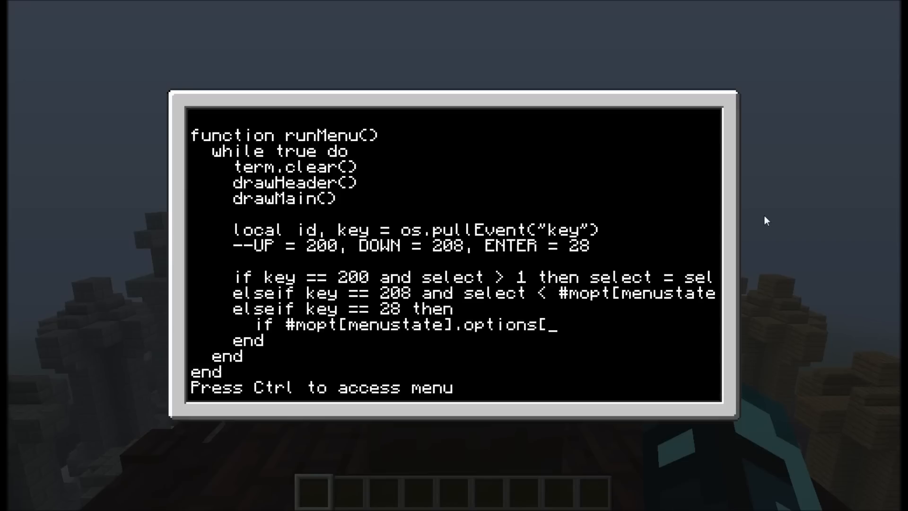
text(select)
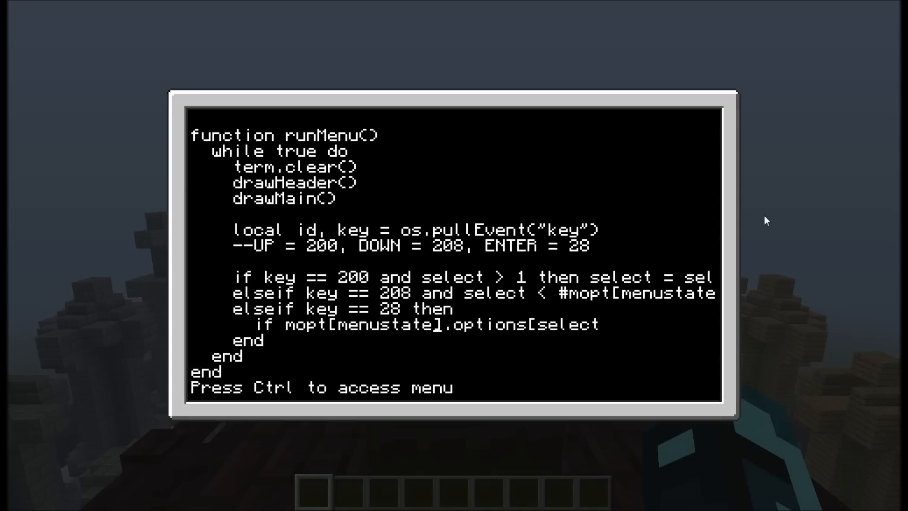
text(])
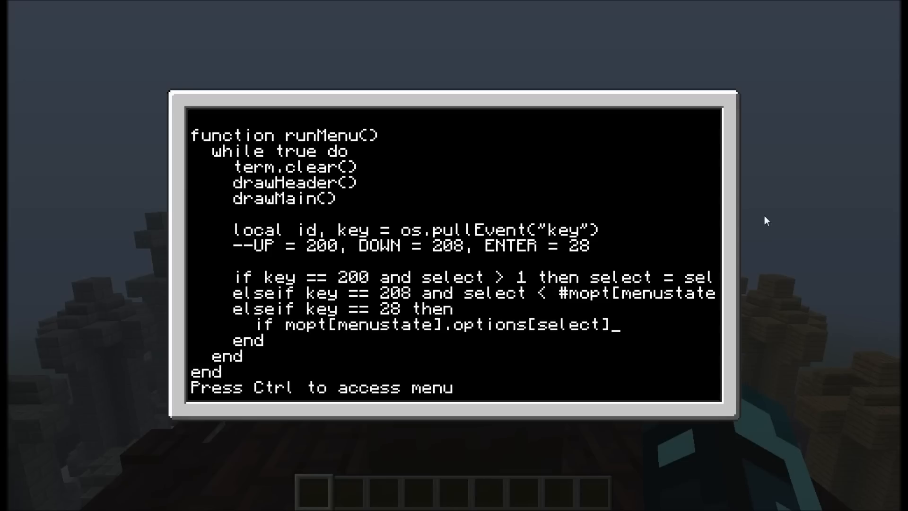
text(== "qiu)
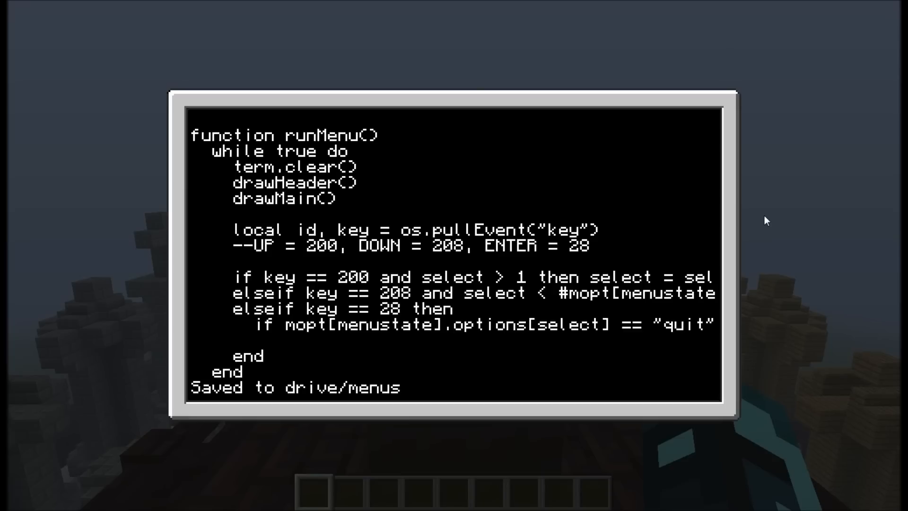
- Assign menustate from mopt[menustate].options[select] for the chosen option
text(menustate = mopt[menustate])
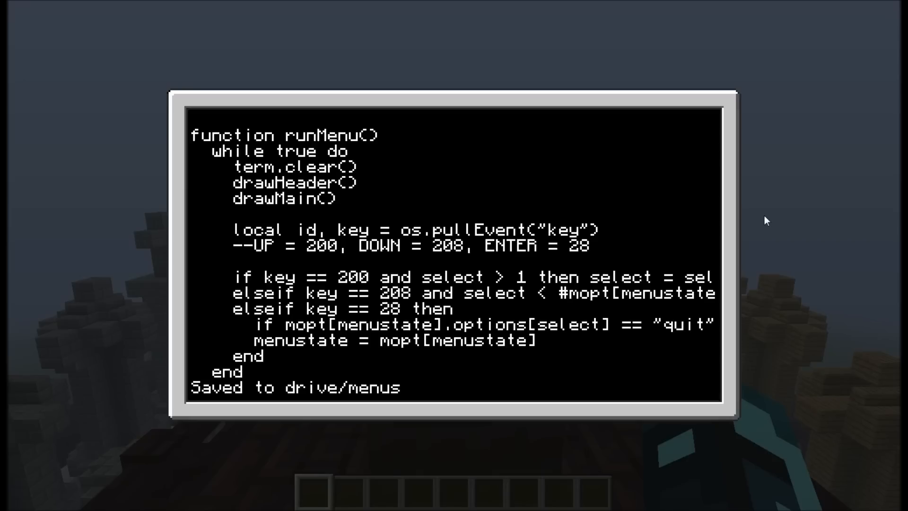
text(.options[select])
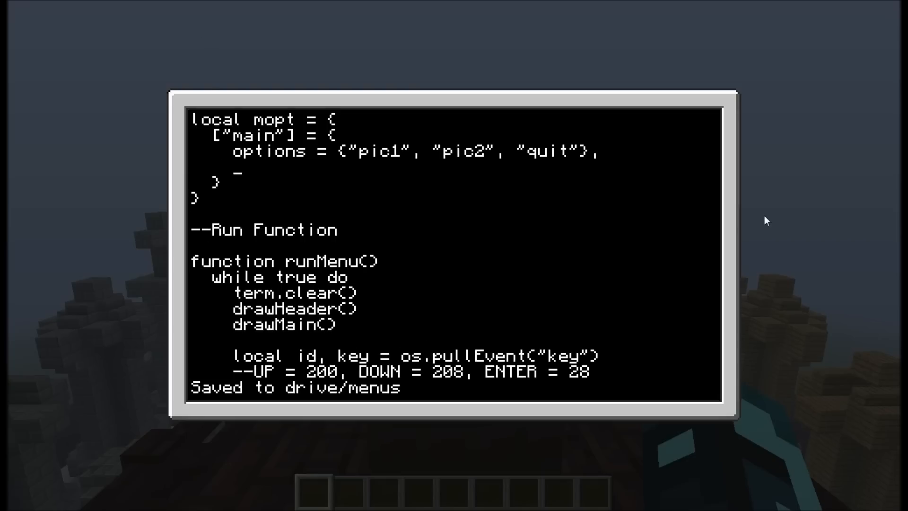
- Set draw = drawMain on the main entry and call mopt[menustate].draw() in runMenu
text(draw = dr)
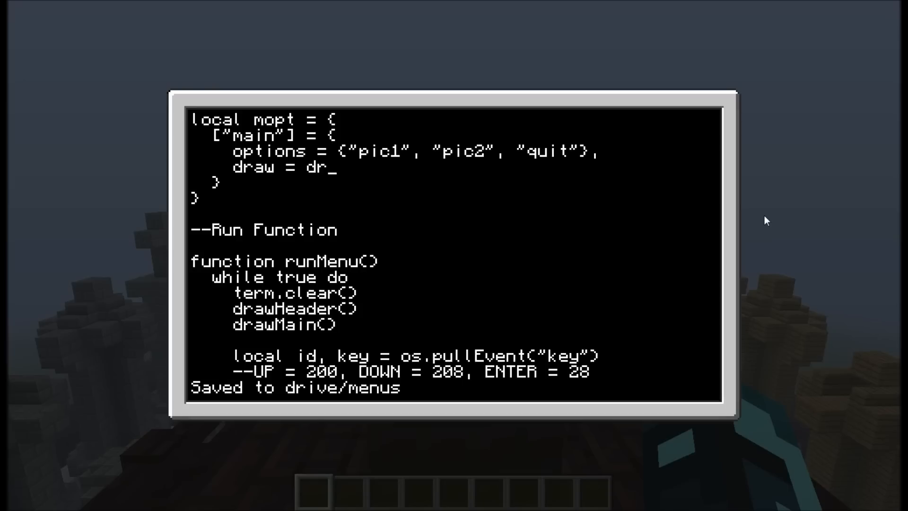
text(awMain)
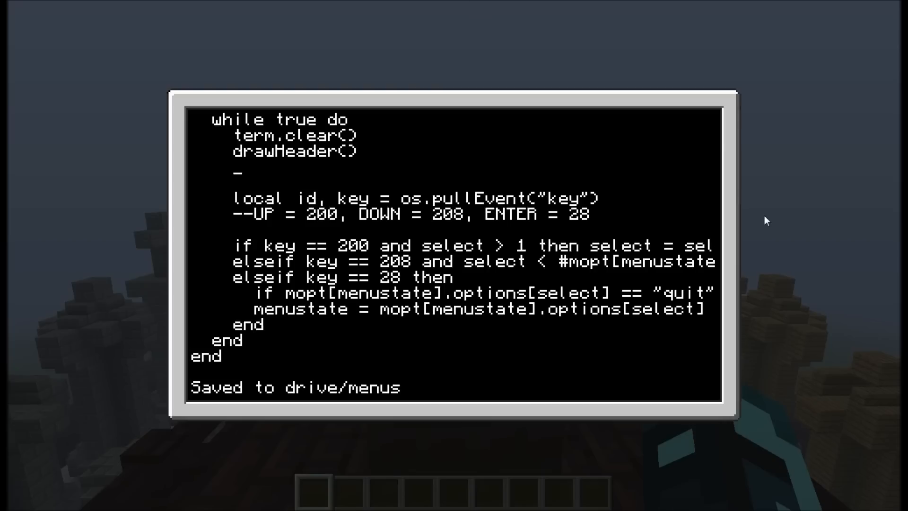
text(m)
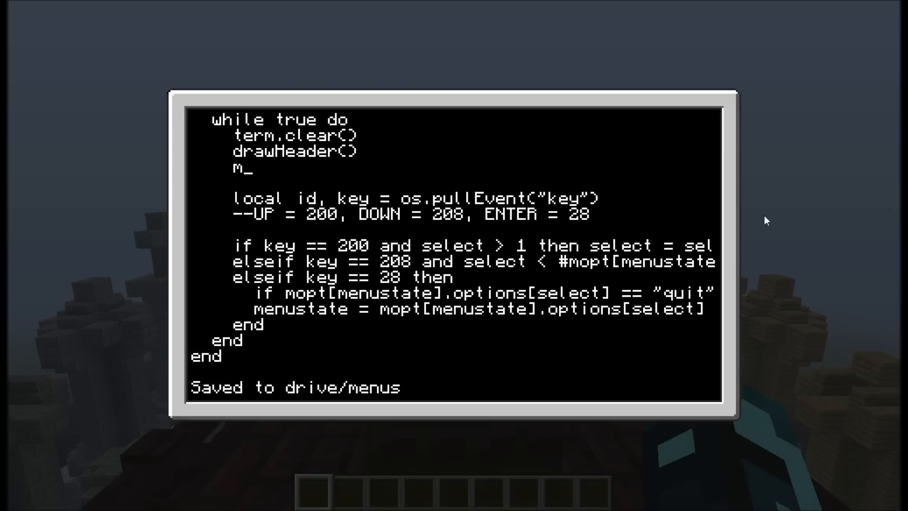
text(opt[menustate].draw)
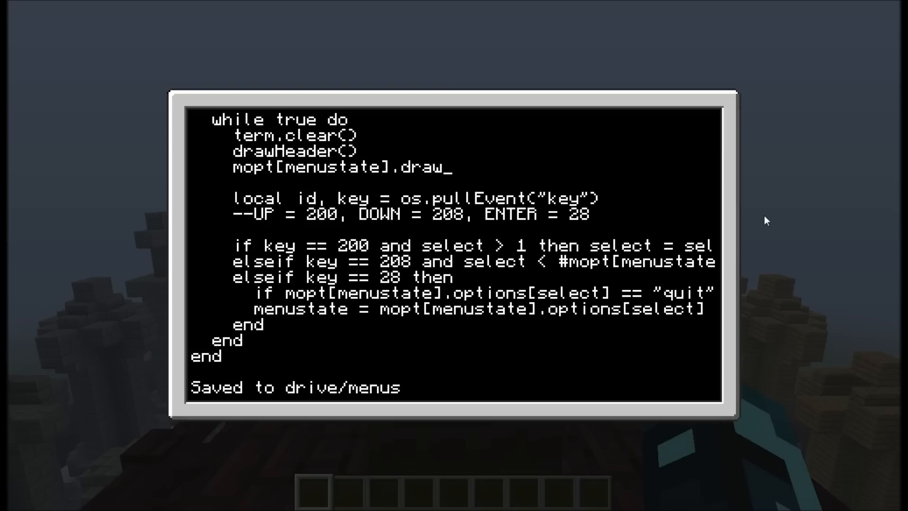
text(())
text(edit men)
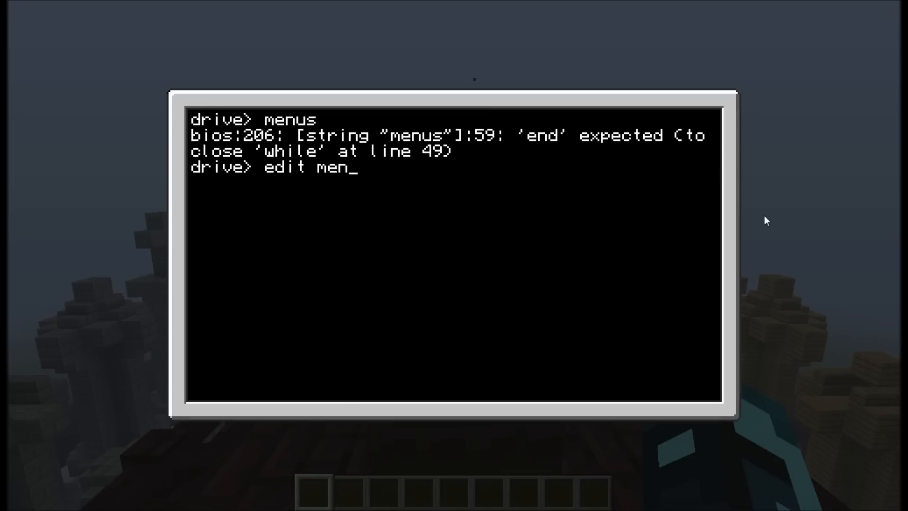
- Add the missing end, then run menus twice, reaching the line 52 nil-index error
text(ustat)
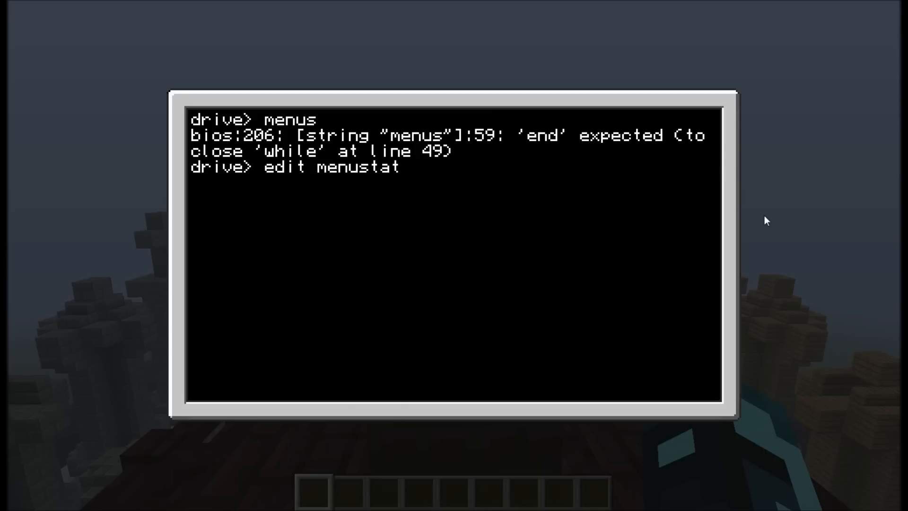
key(Enter)
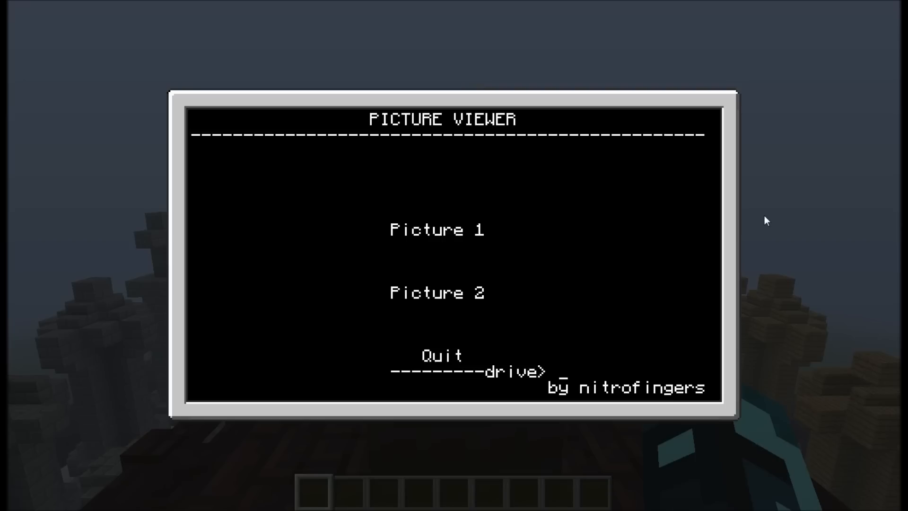
text(menus)
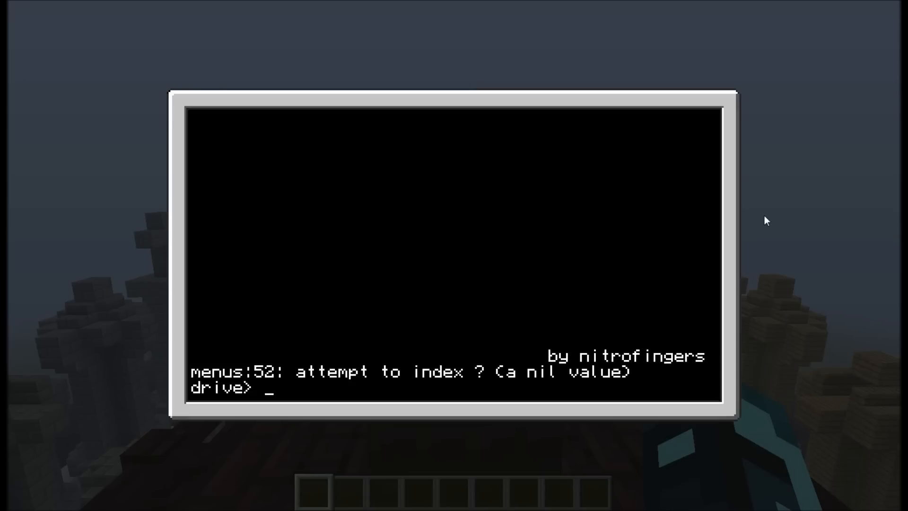
text(menus)
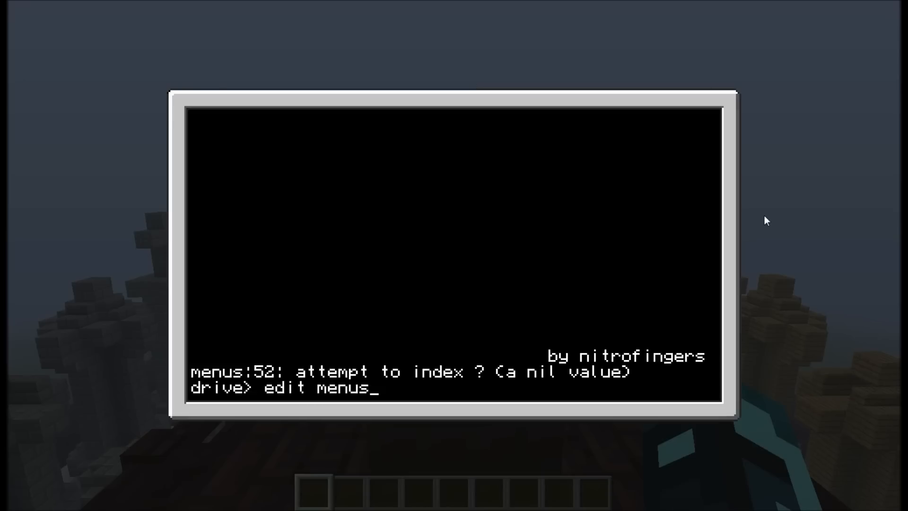
- Reopen the menus script with 'edit menus' and scroll to the menu state table past the rook and bishop functions
key(Enter)
text(ls)
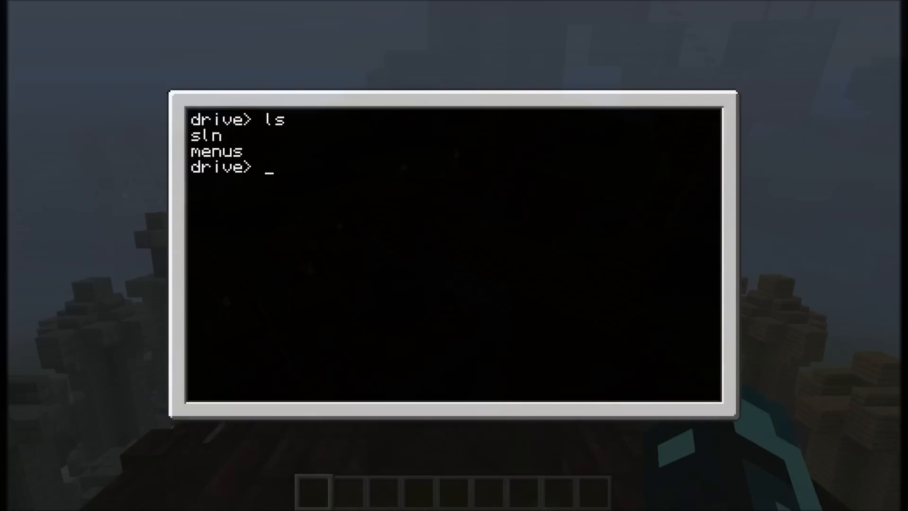
text(edit)
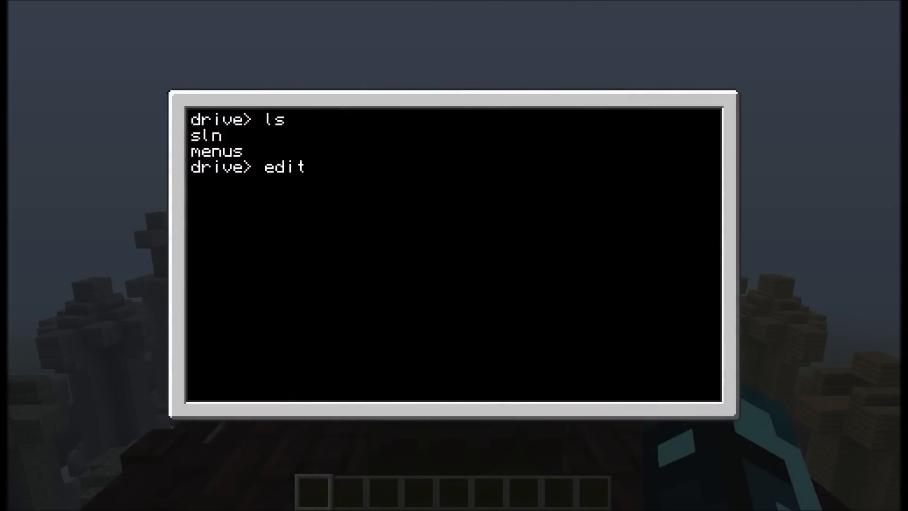
text(men)
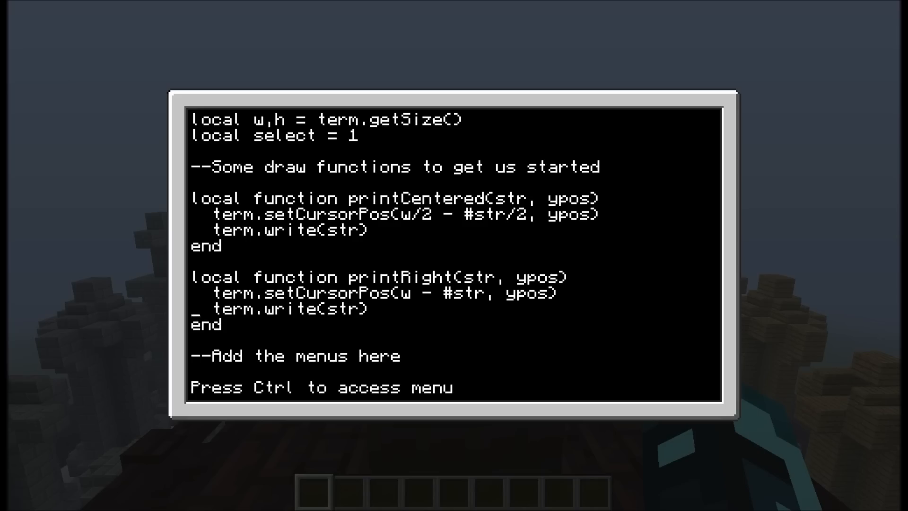
scroll(down, 3)
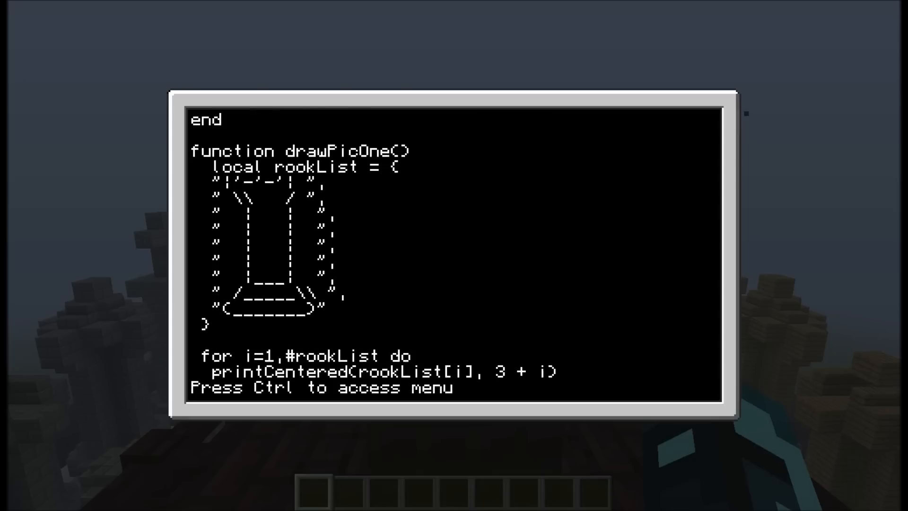
scroll(down, 3)
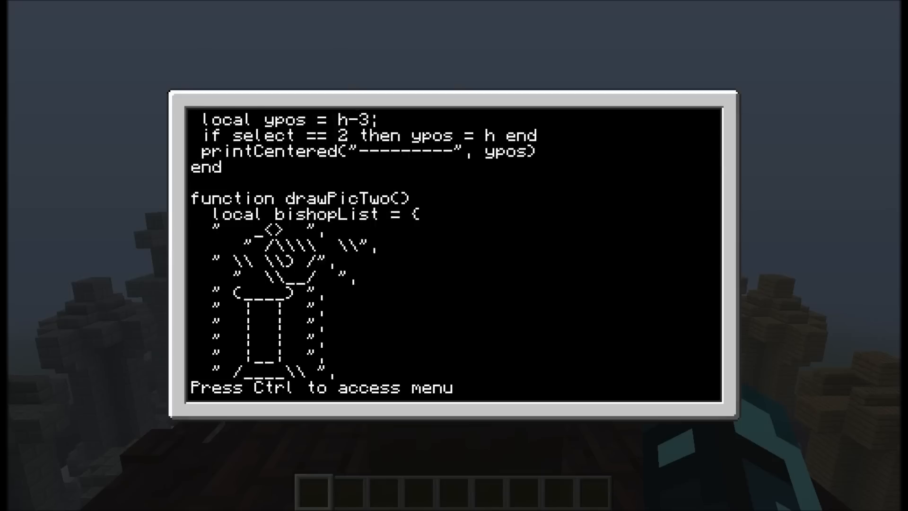
scroll(down, 3)
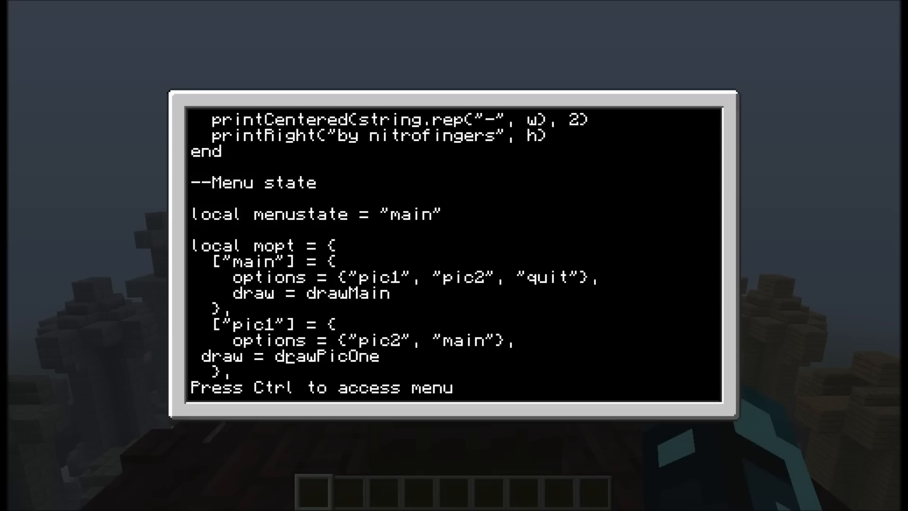
- Scroll to the end of the menus script before saving and running it
scroll(down, 3)
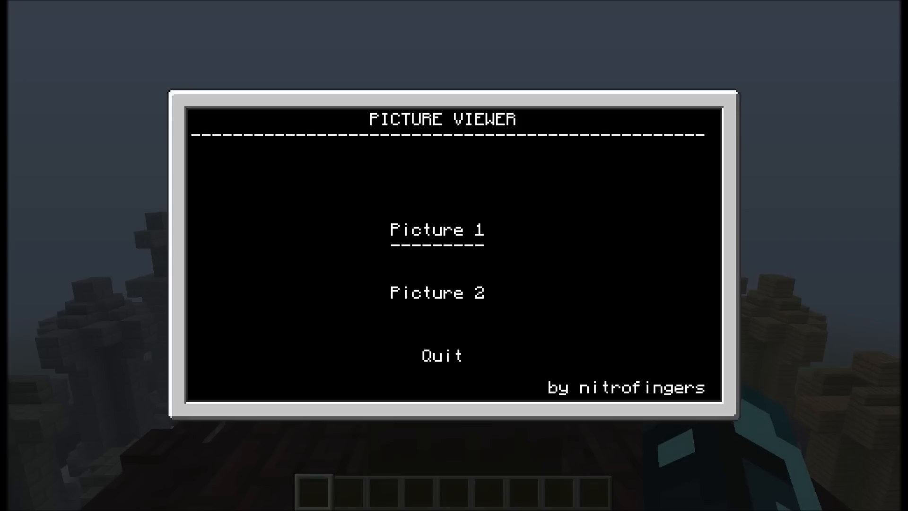
- Show the rook picture, return via Back, then quit and clear the leftover menu text
click(437, 292)
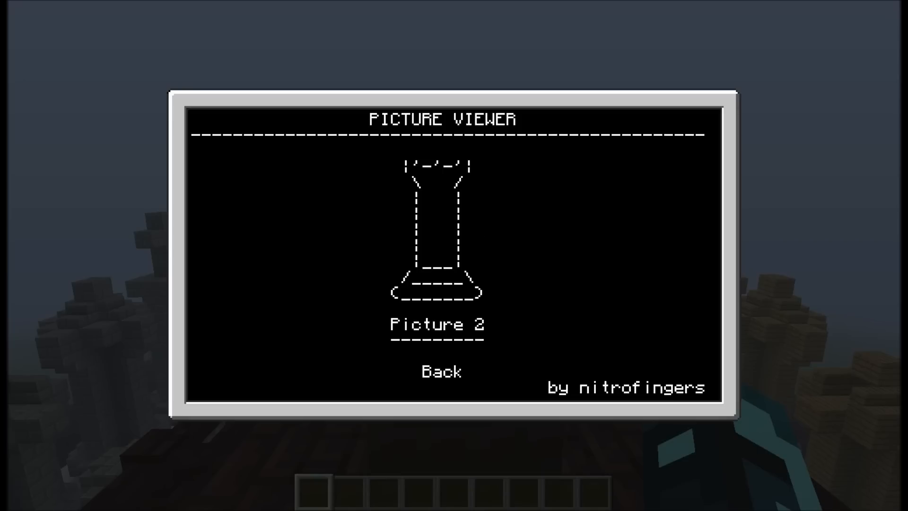
mouse_move(474, 39)
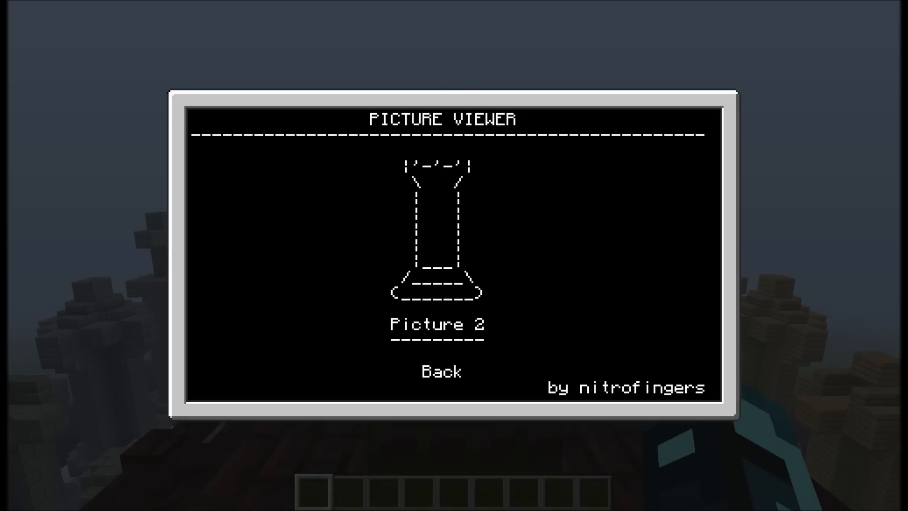
mouse_move(440, 371)
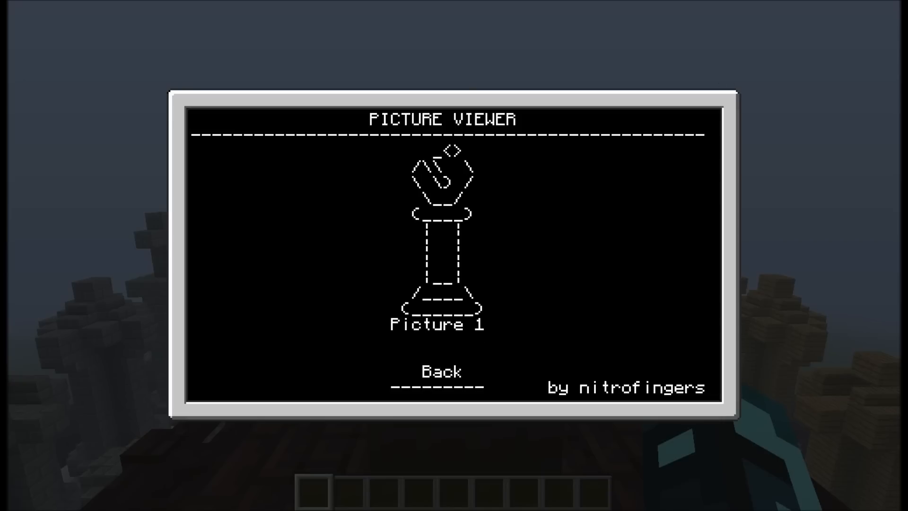
click(439, 370)
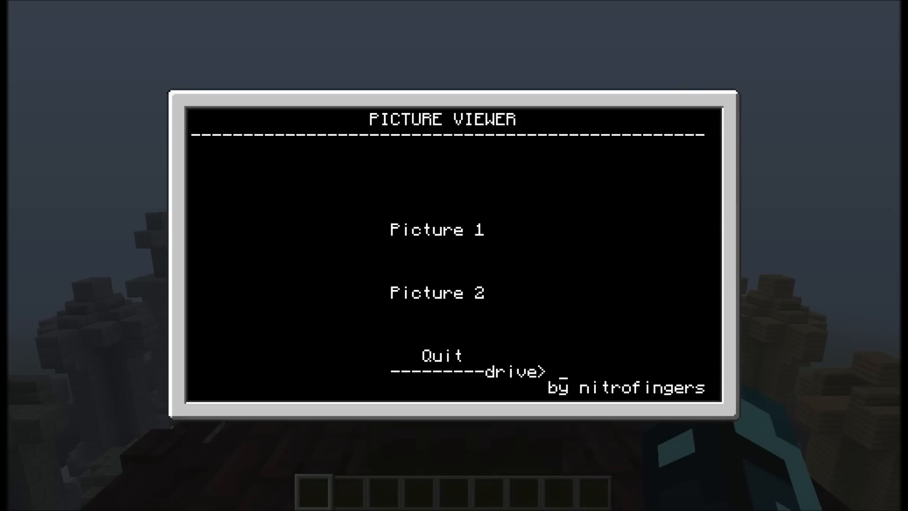
click(441, 356)
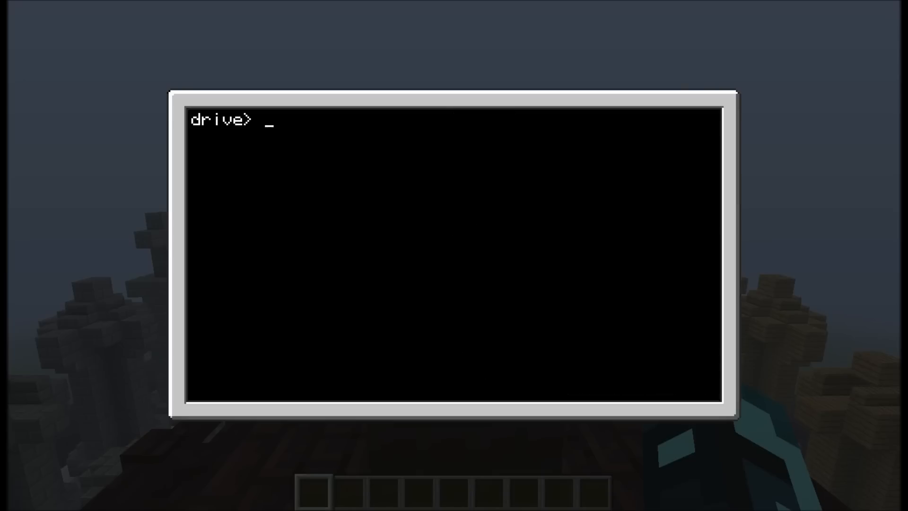
- List the drive, reopen 'edit menus' and scroll to the runMenu() call at the end
text(ls)
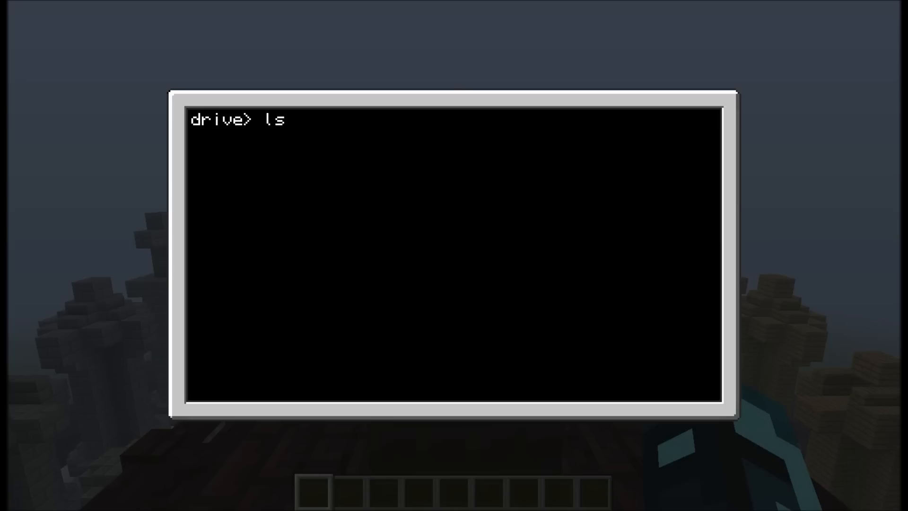
text(edit)
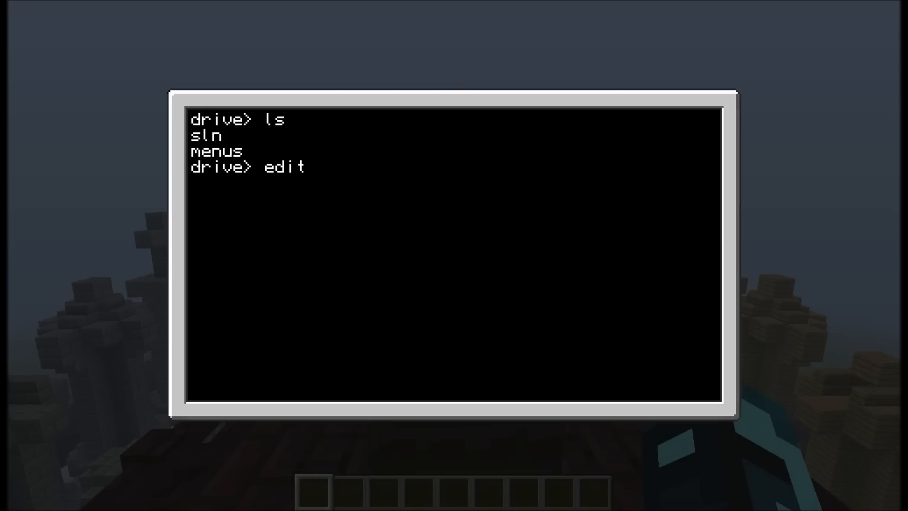
text(menus)
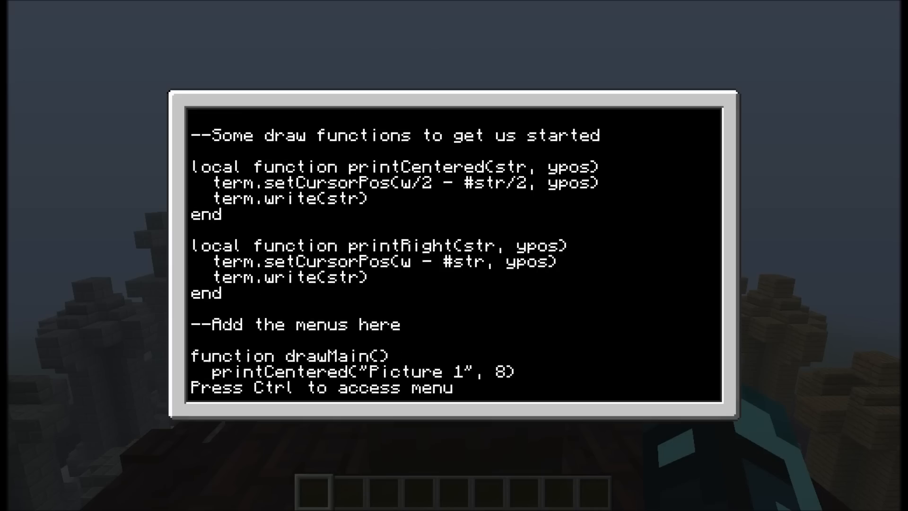
scroll(down, 3)
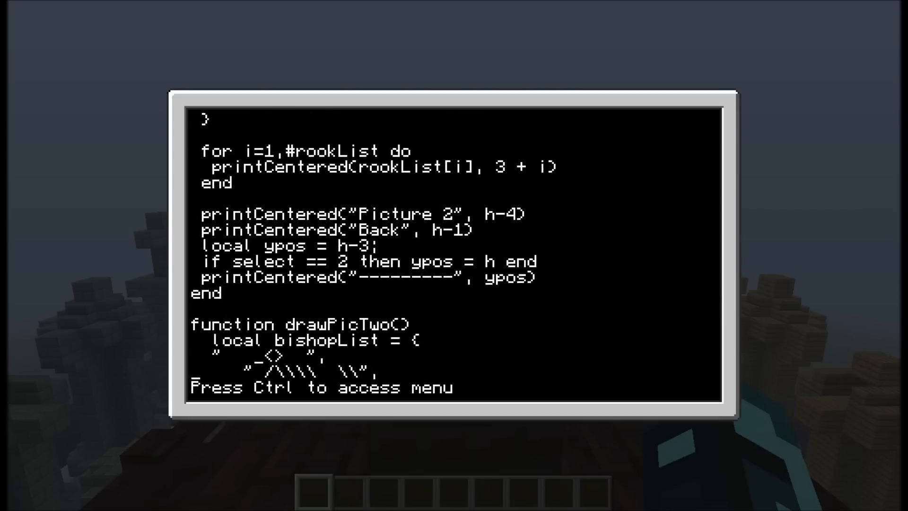
scroll(down, 3)
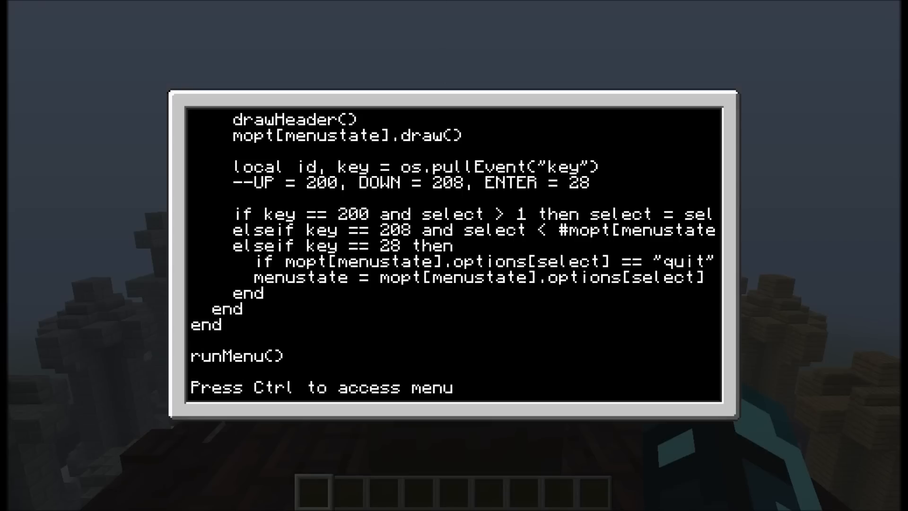
- Add term.clear() and term.setCursorPos(1,1) after runMenu() so the screen resets on exit
text(term.clear()
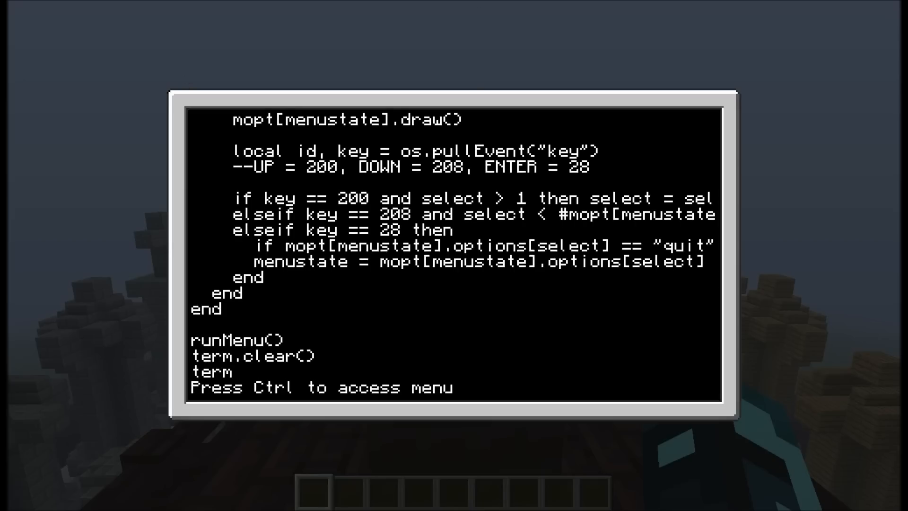
text(.setCursorP)
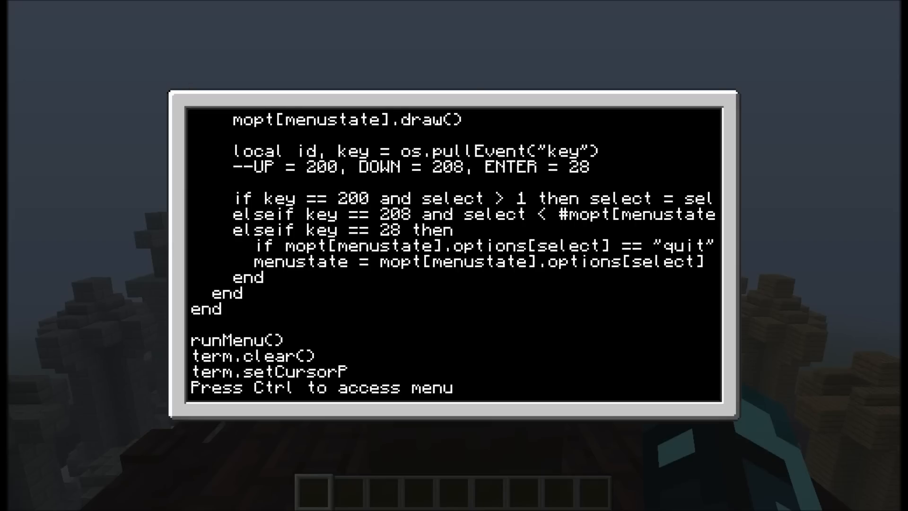
text(os(1,1))
text(ls)
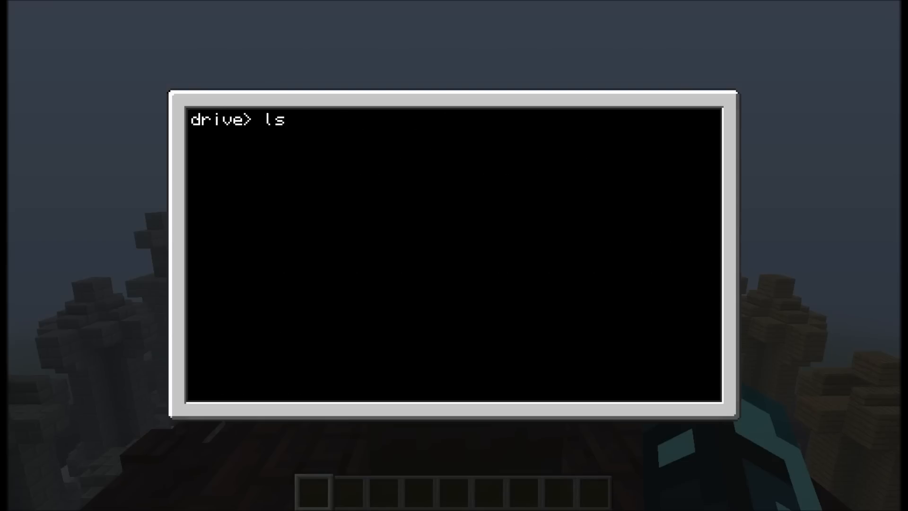
- Run menus, view the bishop picture, and return to the main menu with Back
text(men)
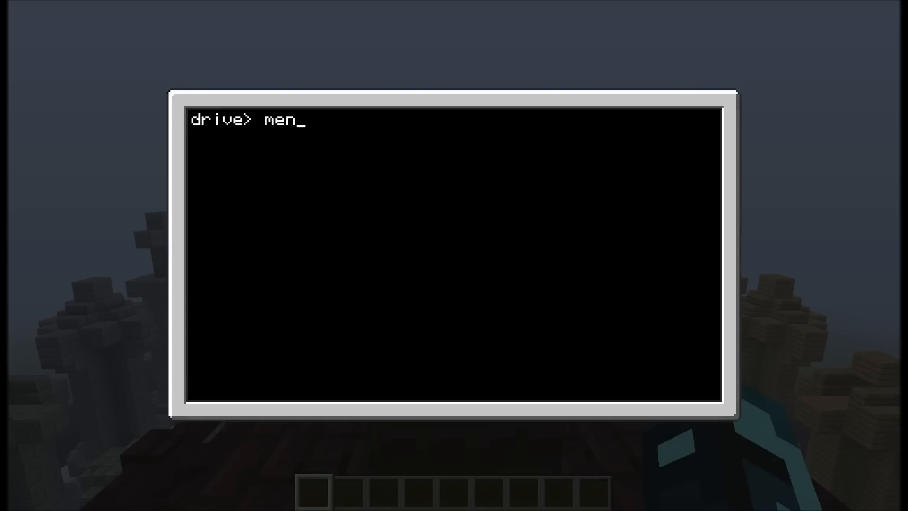
key(Backspace)
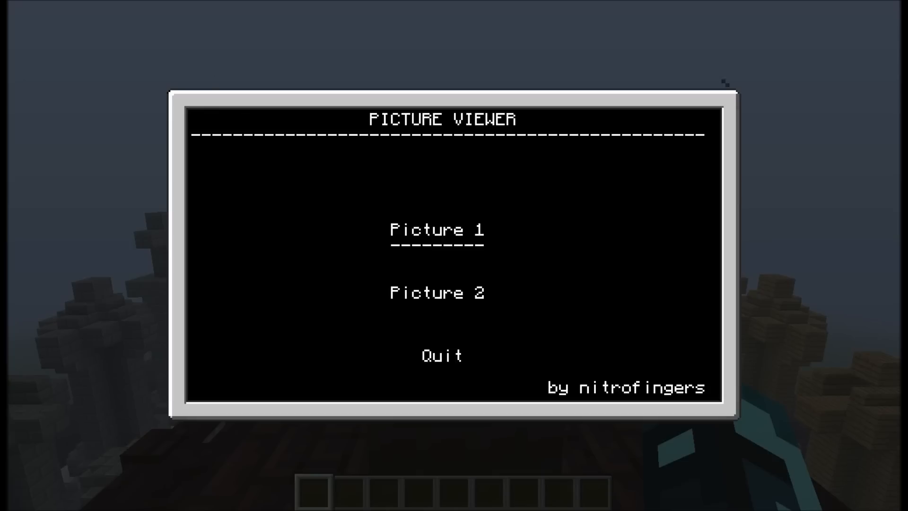
click(437, 292)
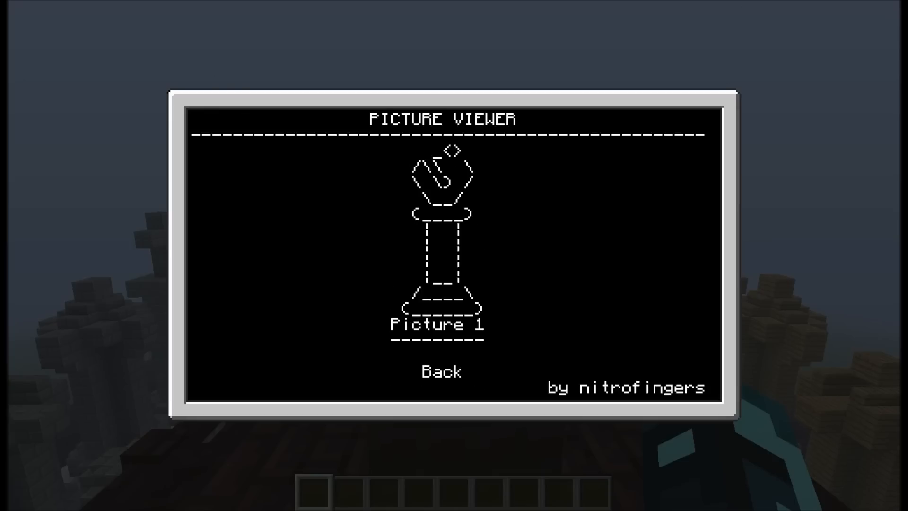
click(439, 370)
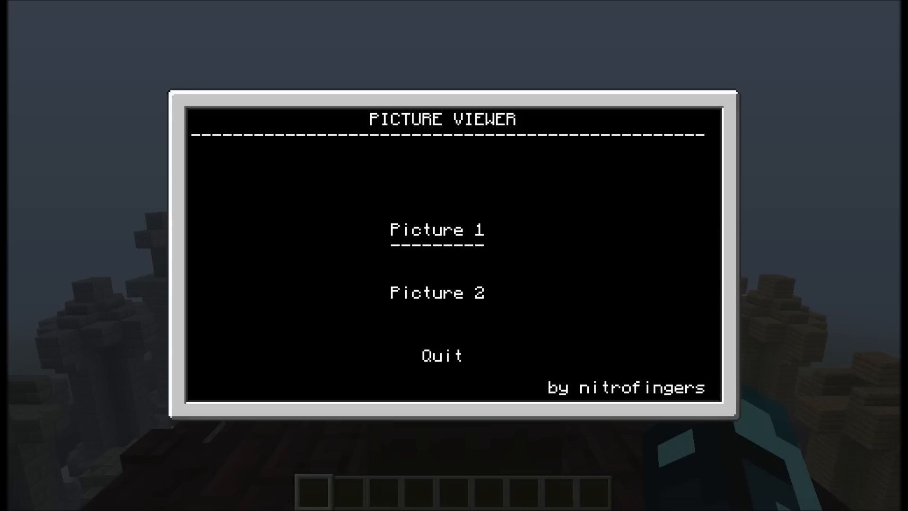